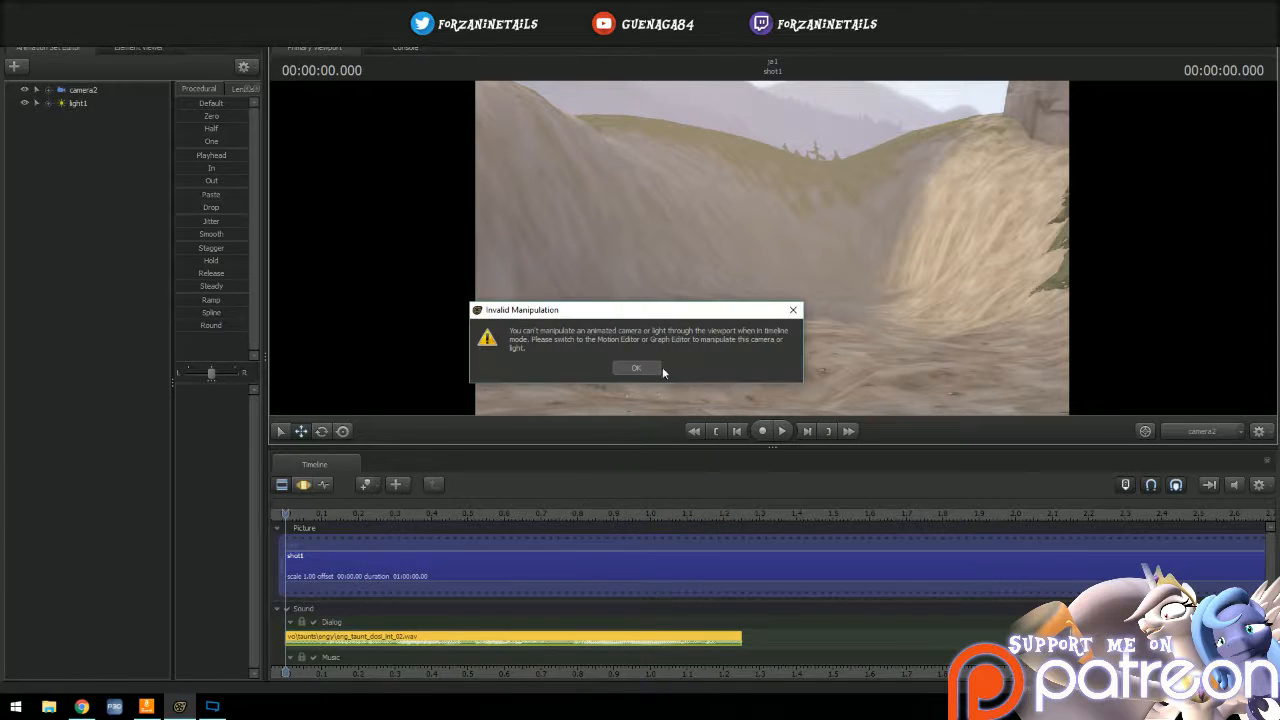
Dismiss the Invalid Manipulation warning and play the shot twice to hear the dialog
left_click(636, 367)
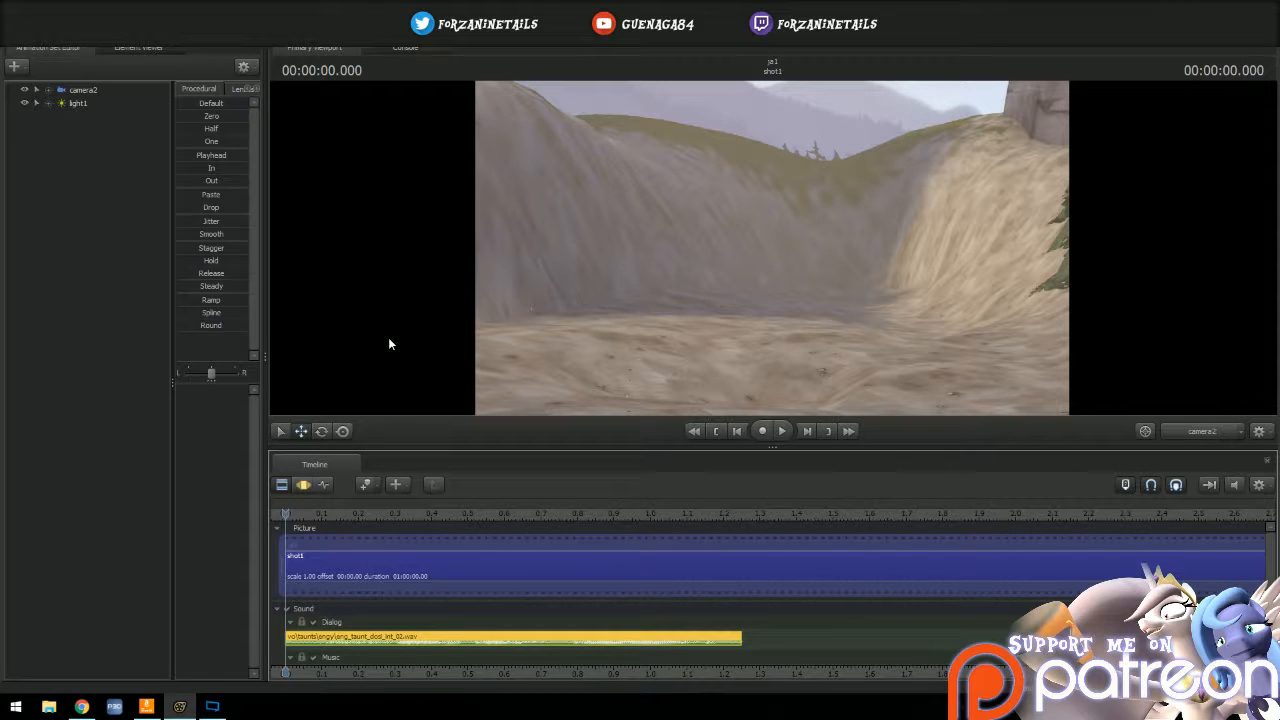
left_click(781, 431)
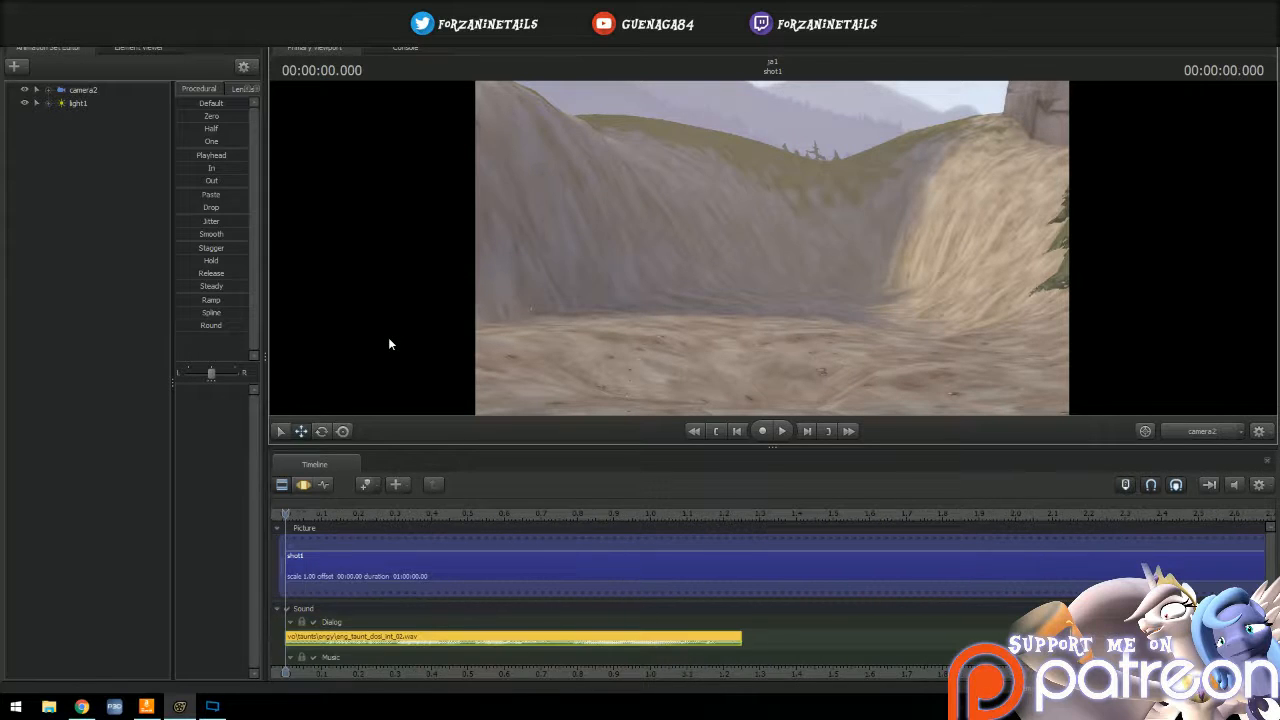
left_click(781, 430)
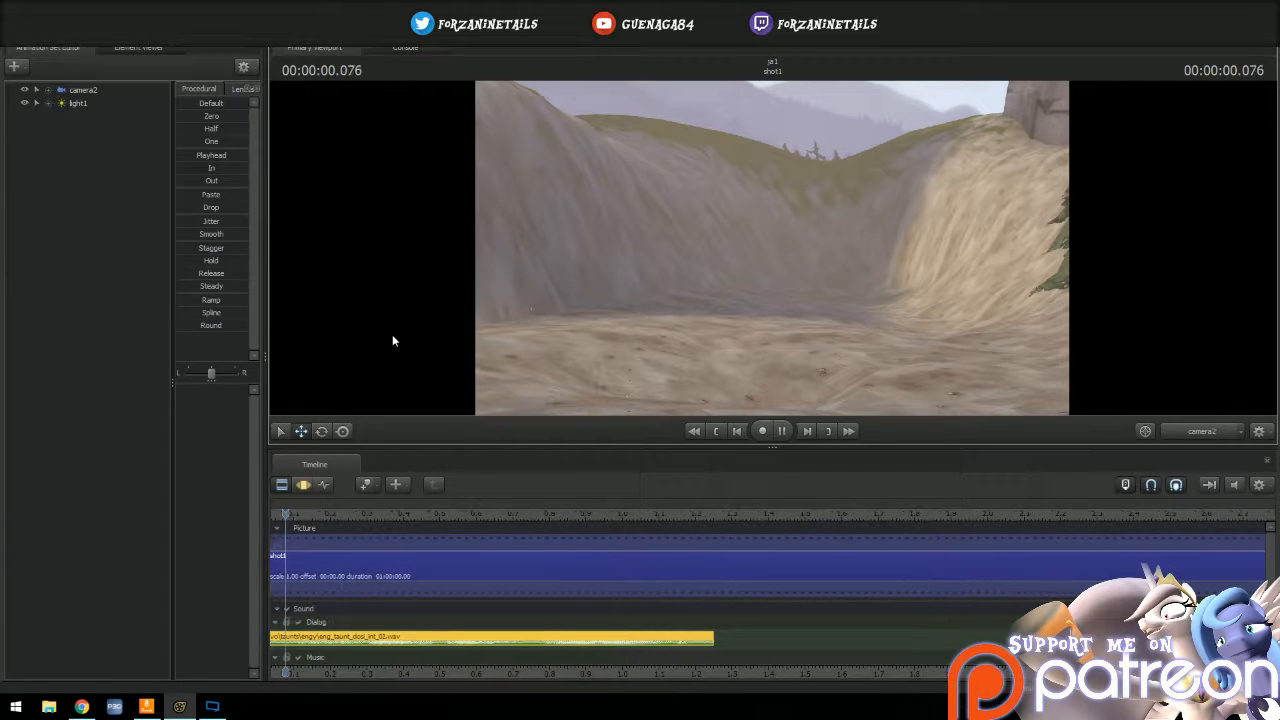
left_click(781, 430)
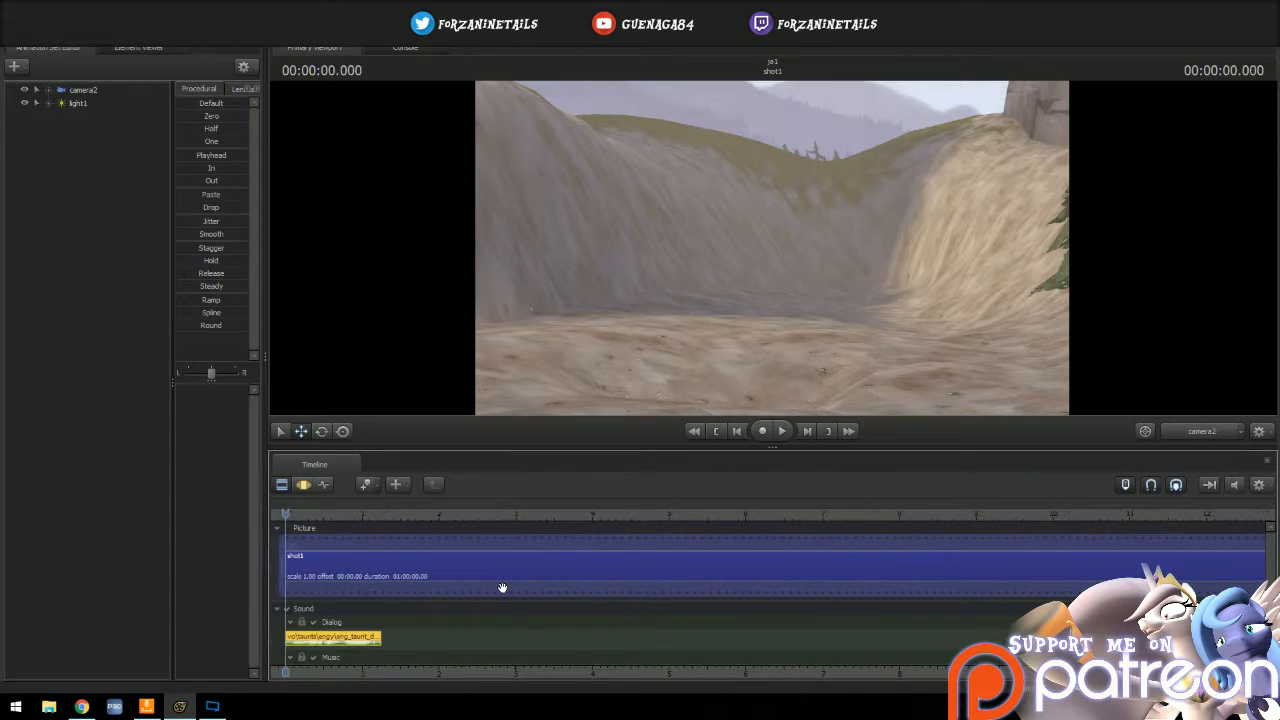
left_click(762, 430)
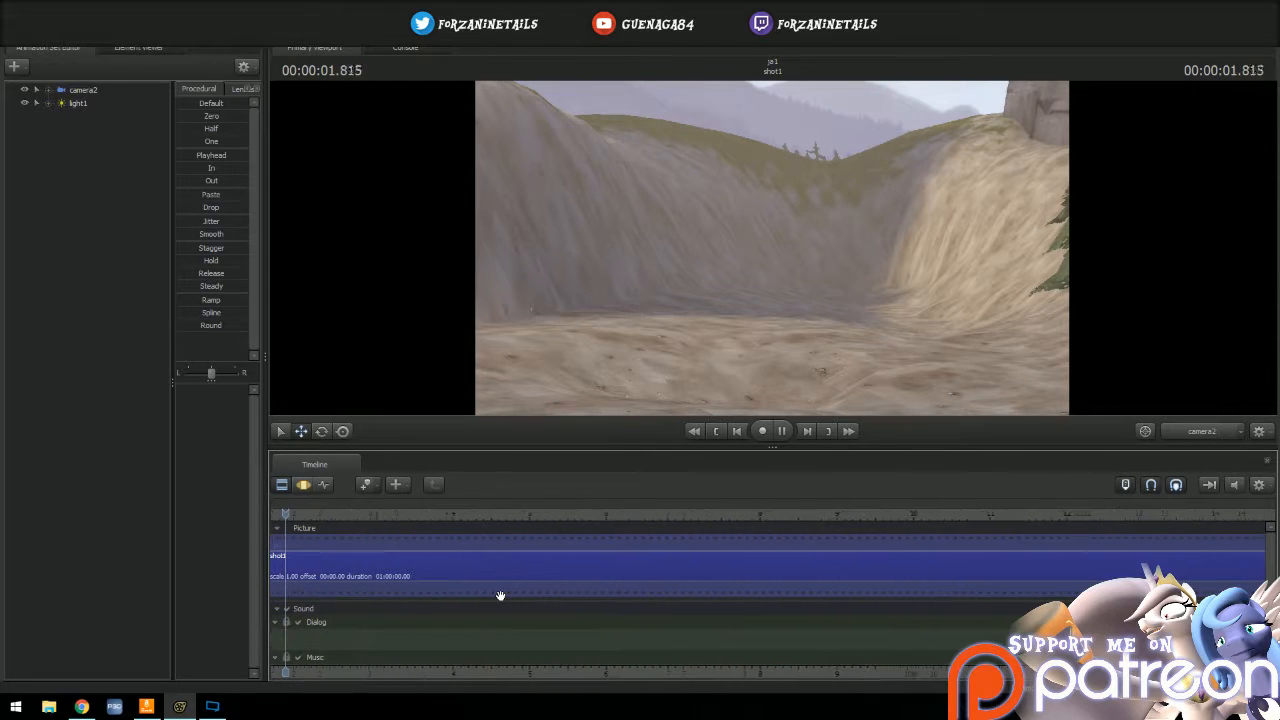
left_click(737, 431)
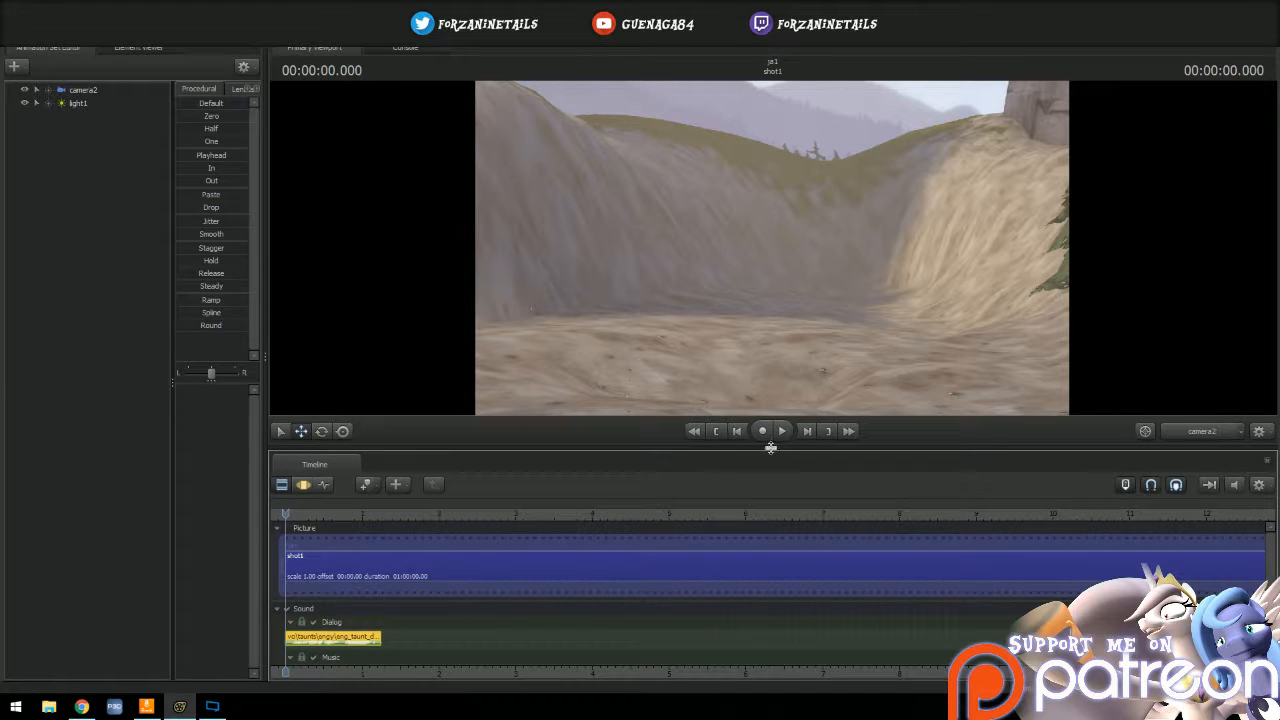
mouse_move(770, 453)
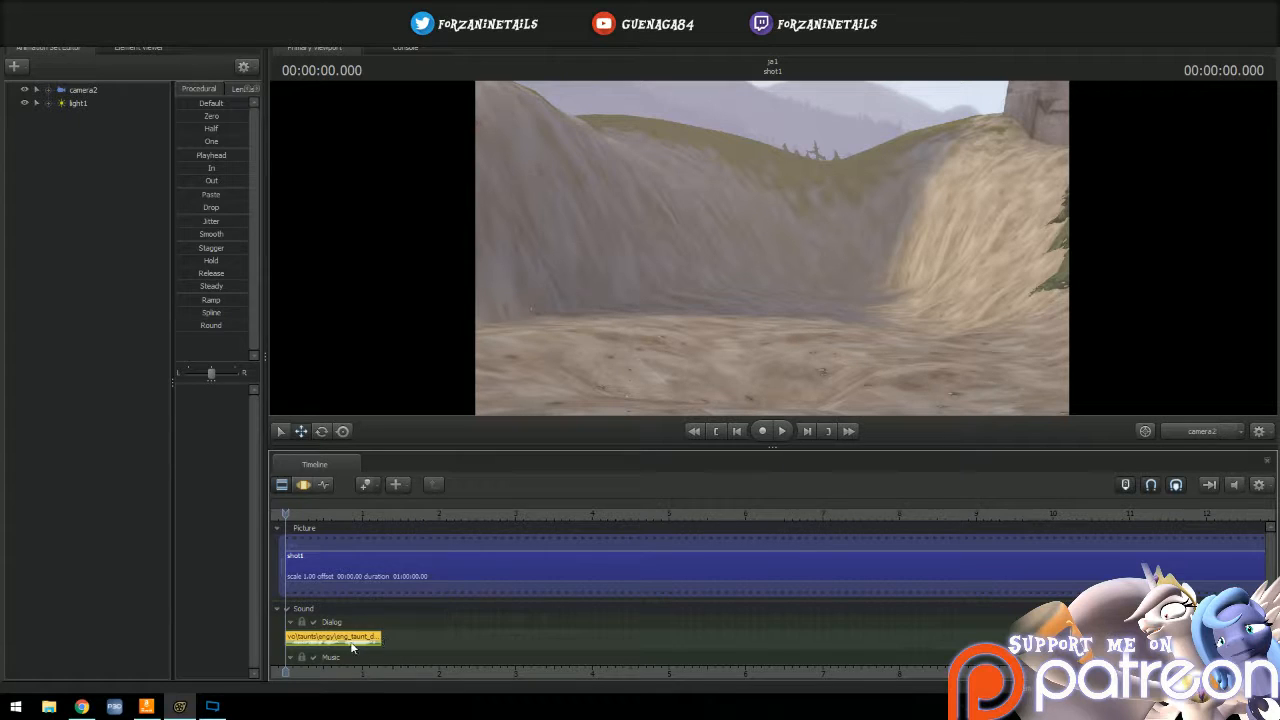
right_click(350, 645)
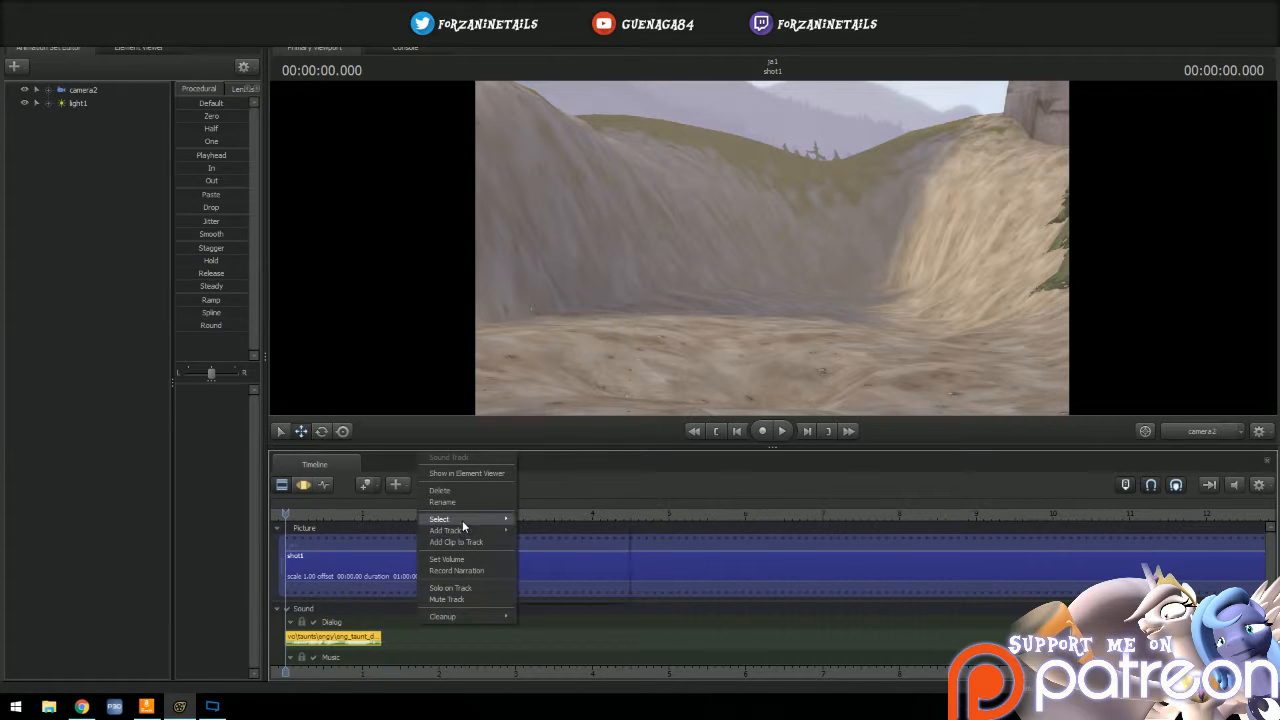
left_click(448, 530)
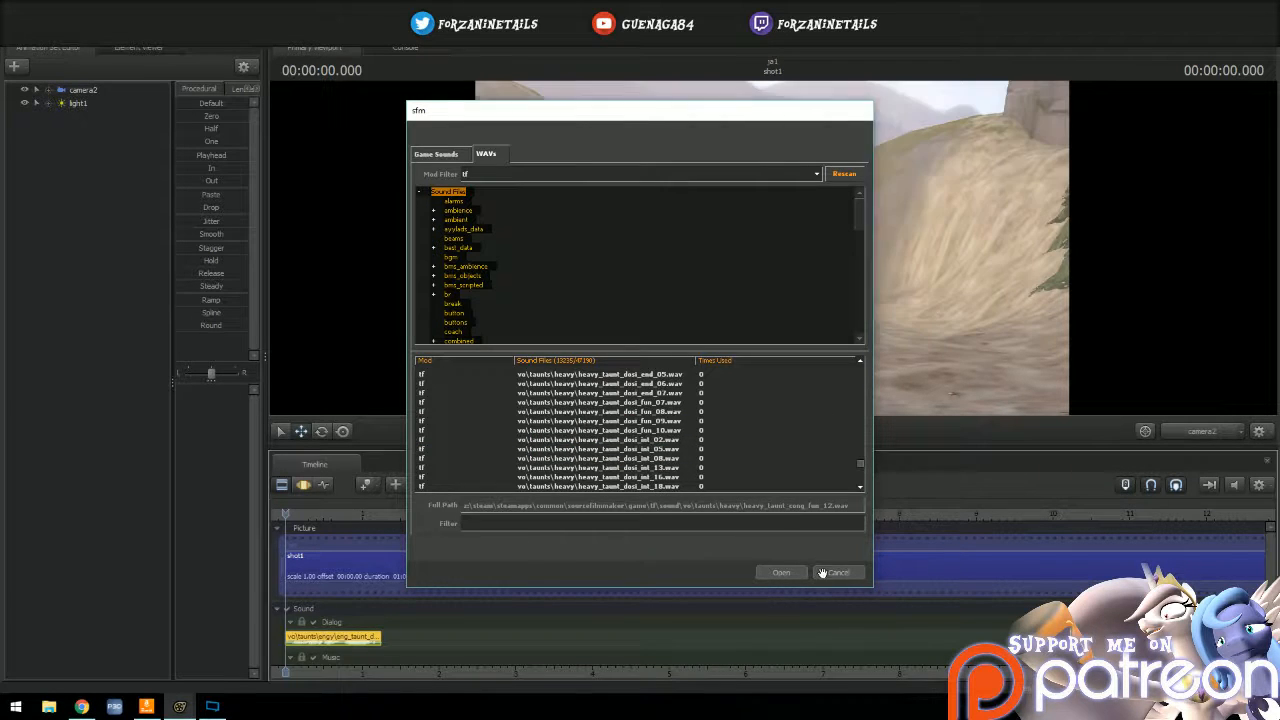
left_click(837, 572)
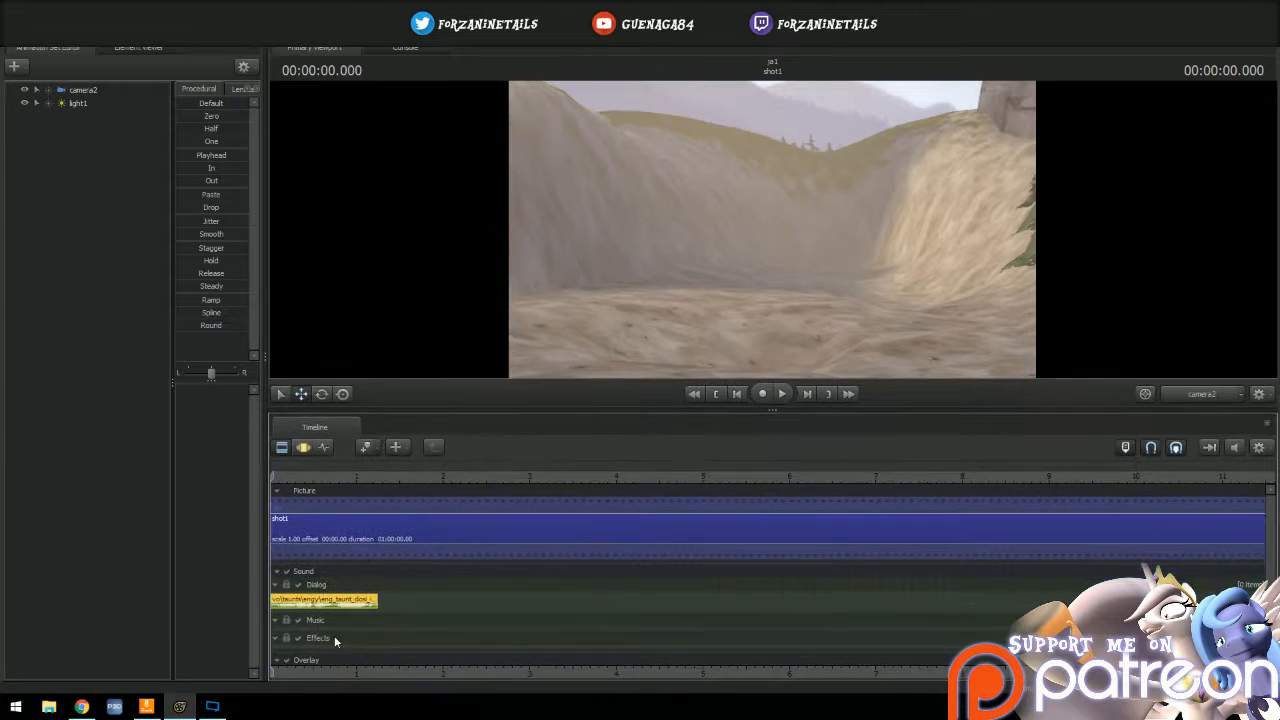
Show the dialog sound clip in the Element Viewer via its right-click menu
right_click(322, 599)
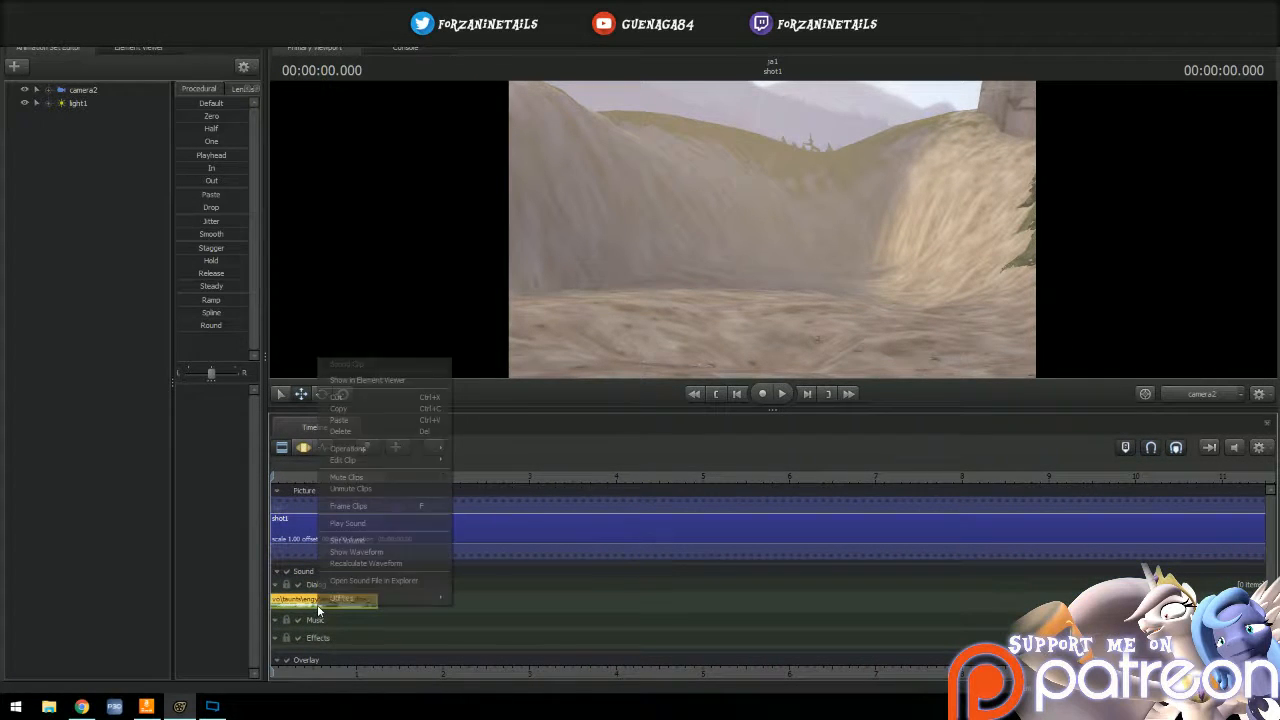
mouse_move(388, 380)
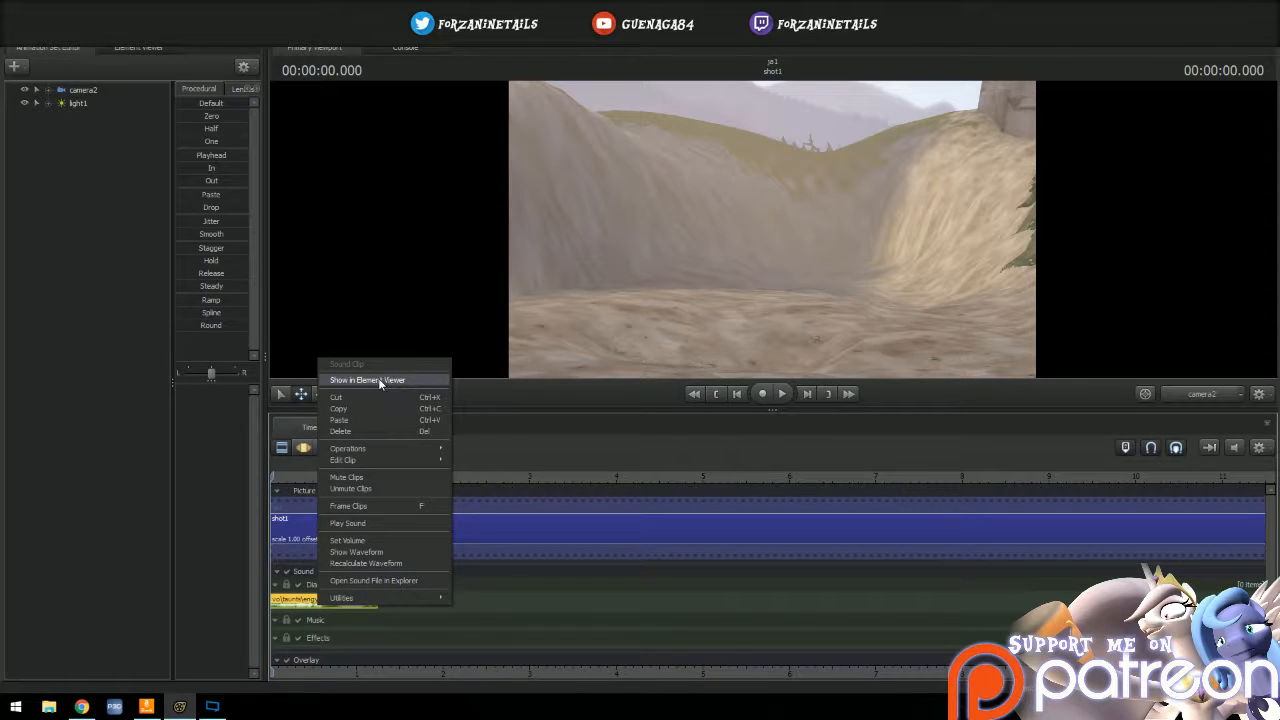
left_click(367, 380)
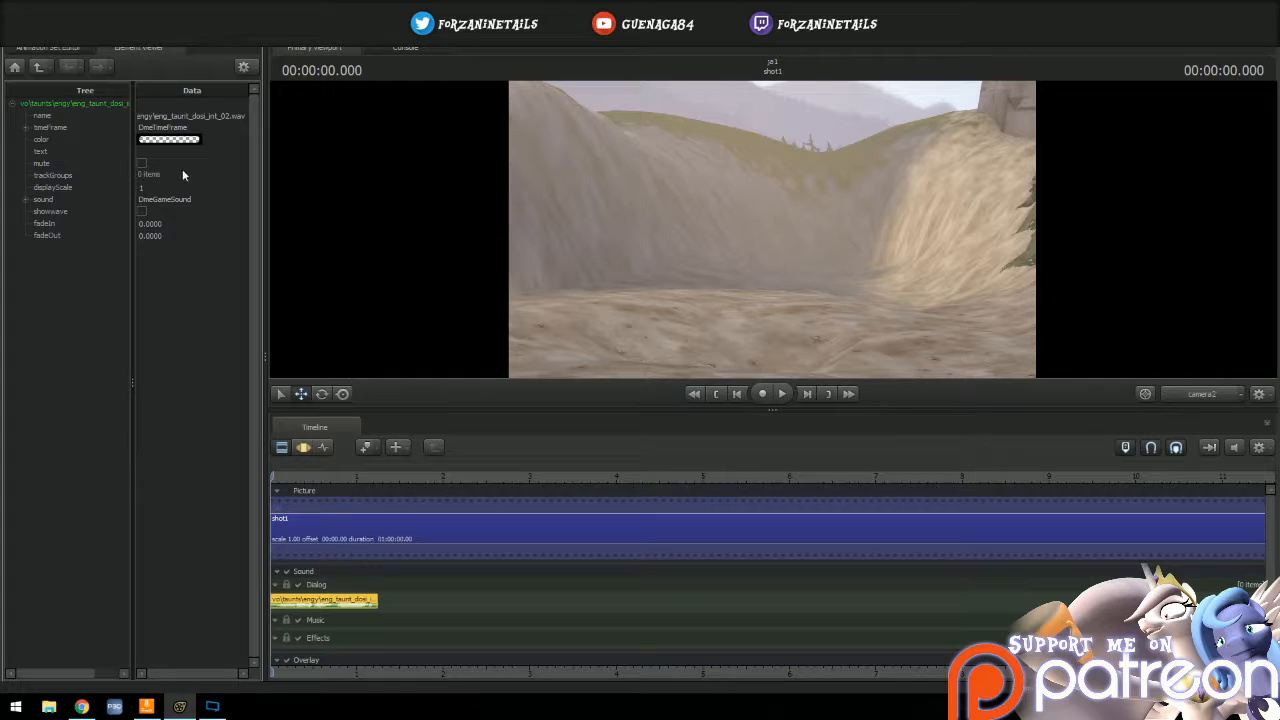
mouse_move(155, 71)
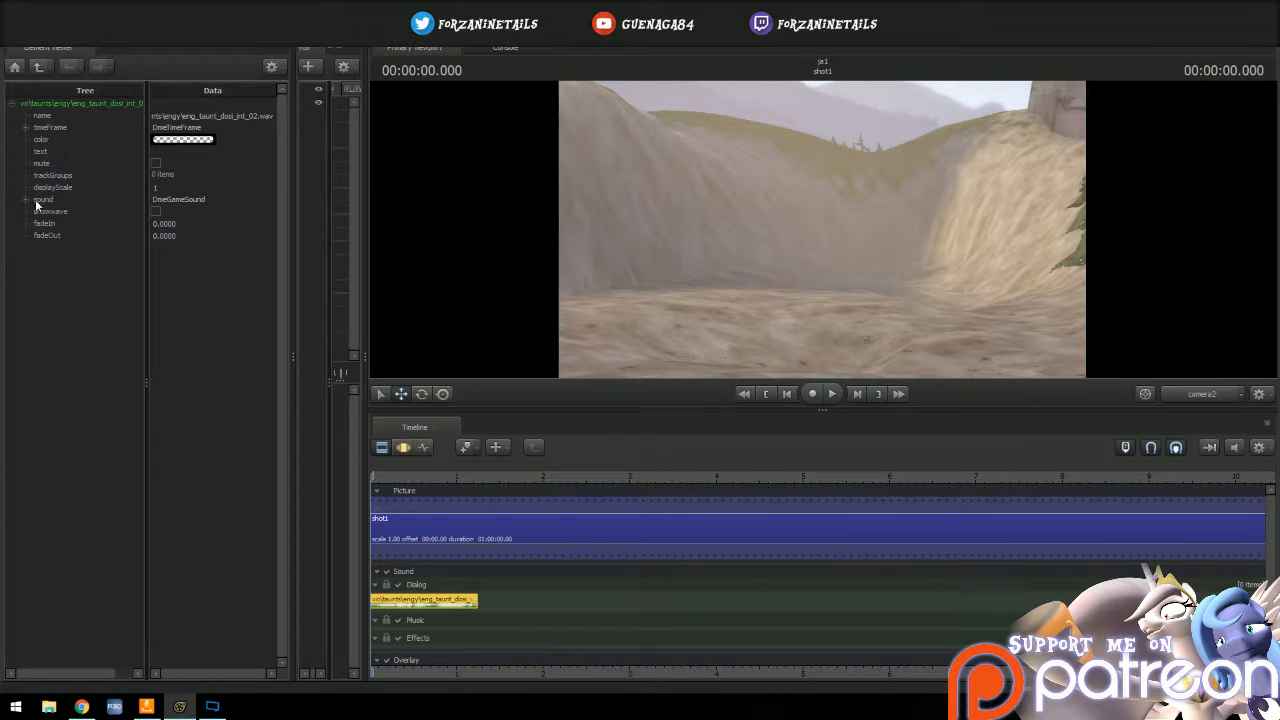
Expand the clip's sound entry and open the soundname path for editing
left_click(43, 199)
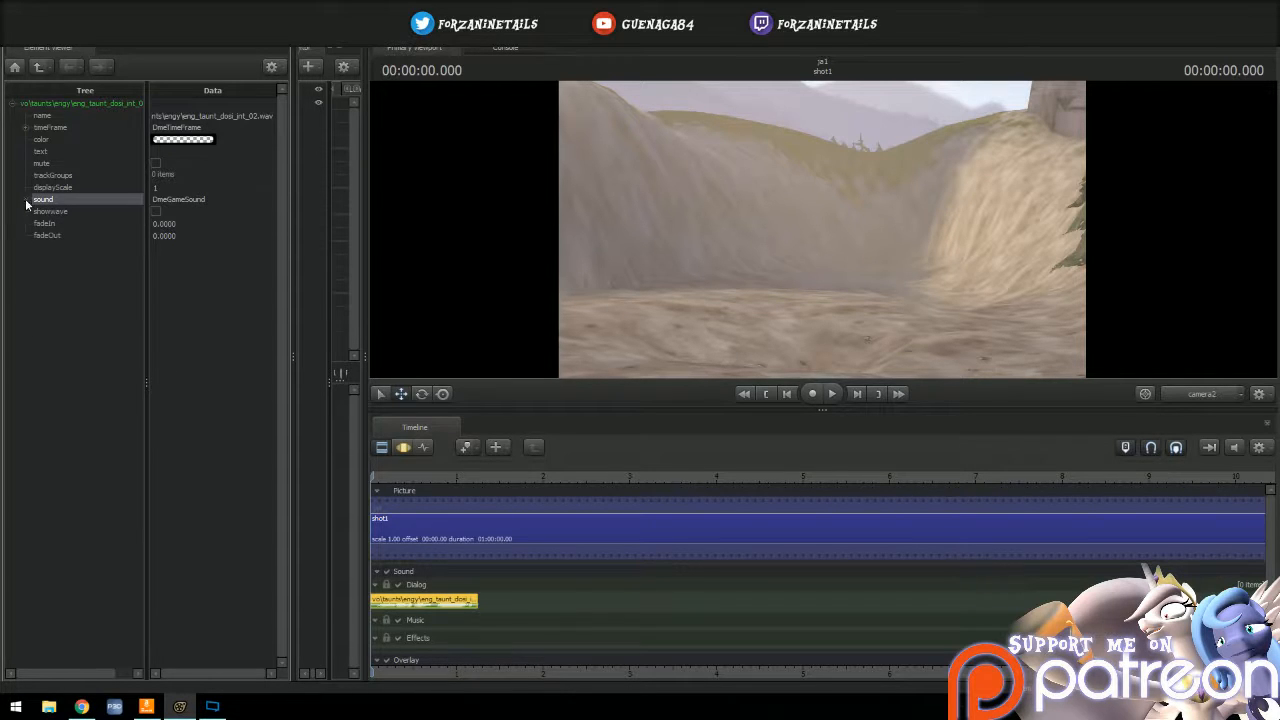
left_click(27, 199)
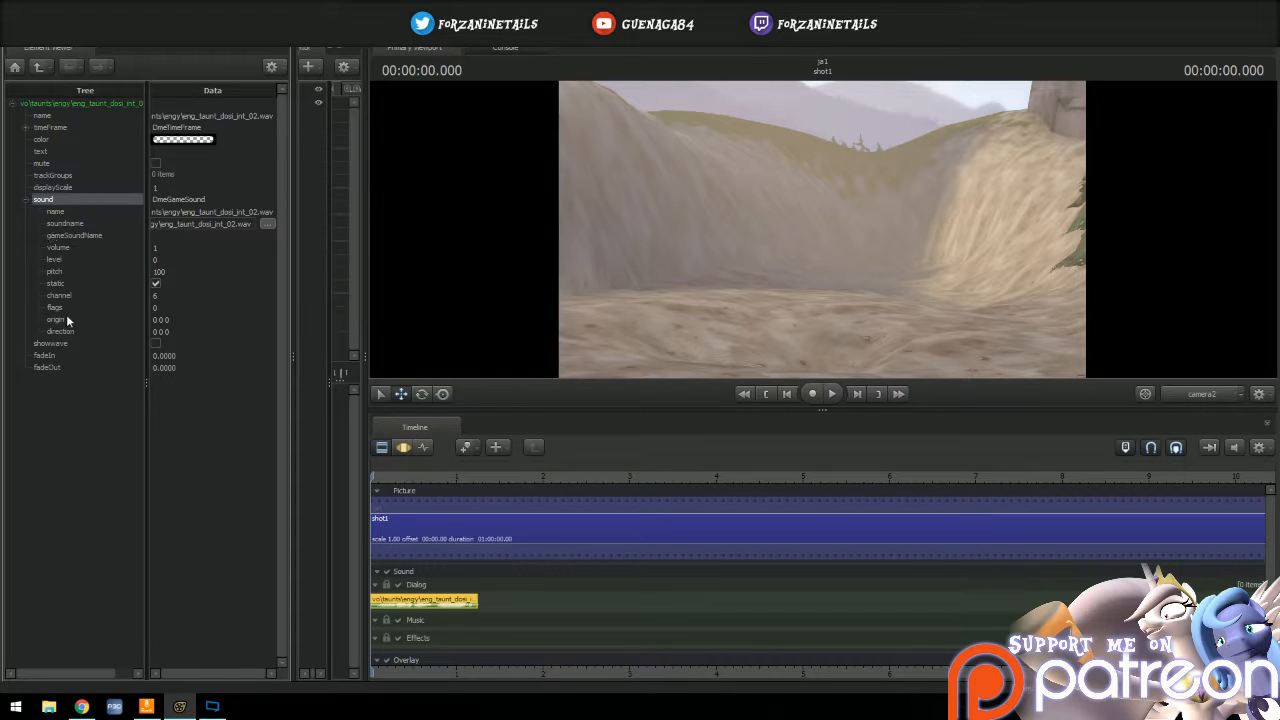
left_click(65, 223)
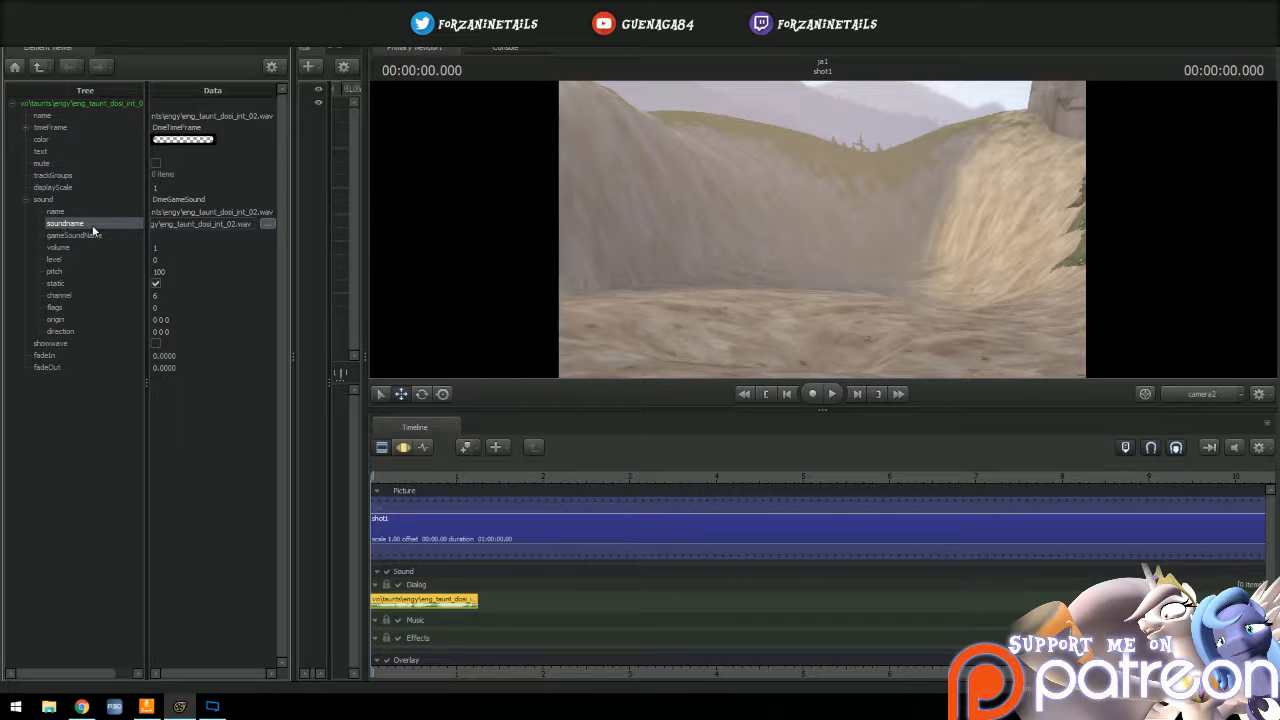
left_click(205, 223)
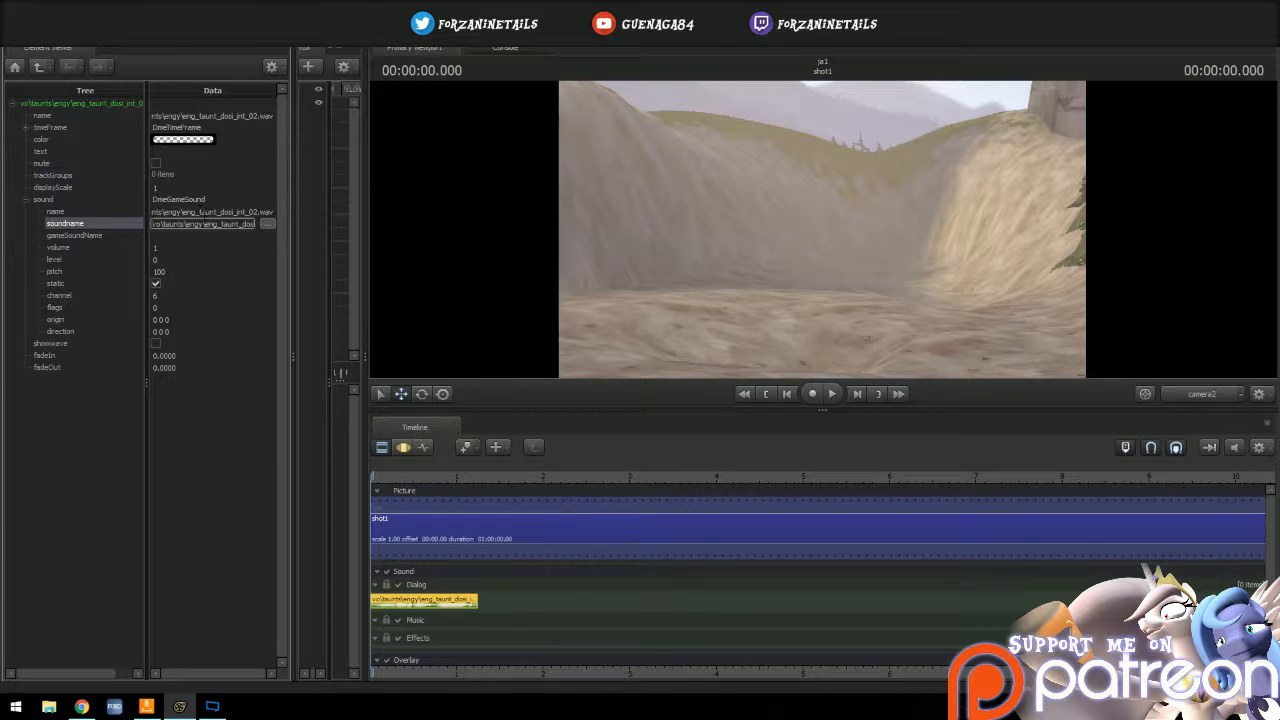
left_click(55, 211)
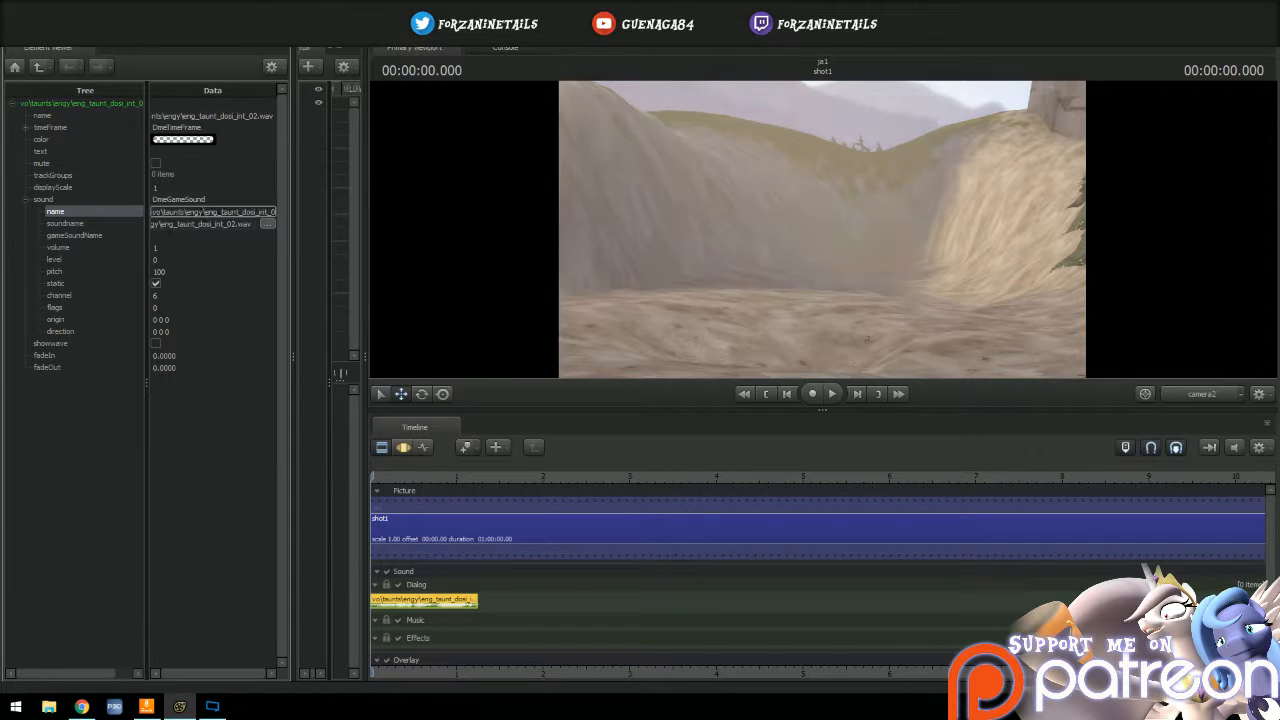
left_click(65, 223)
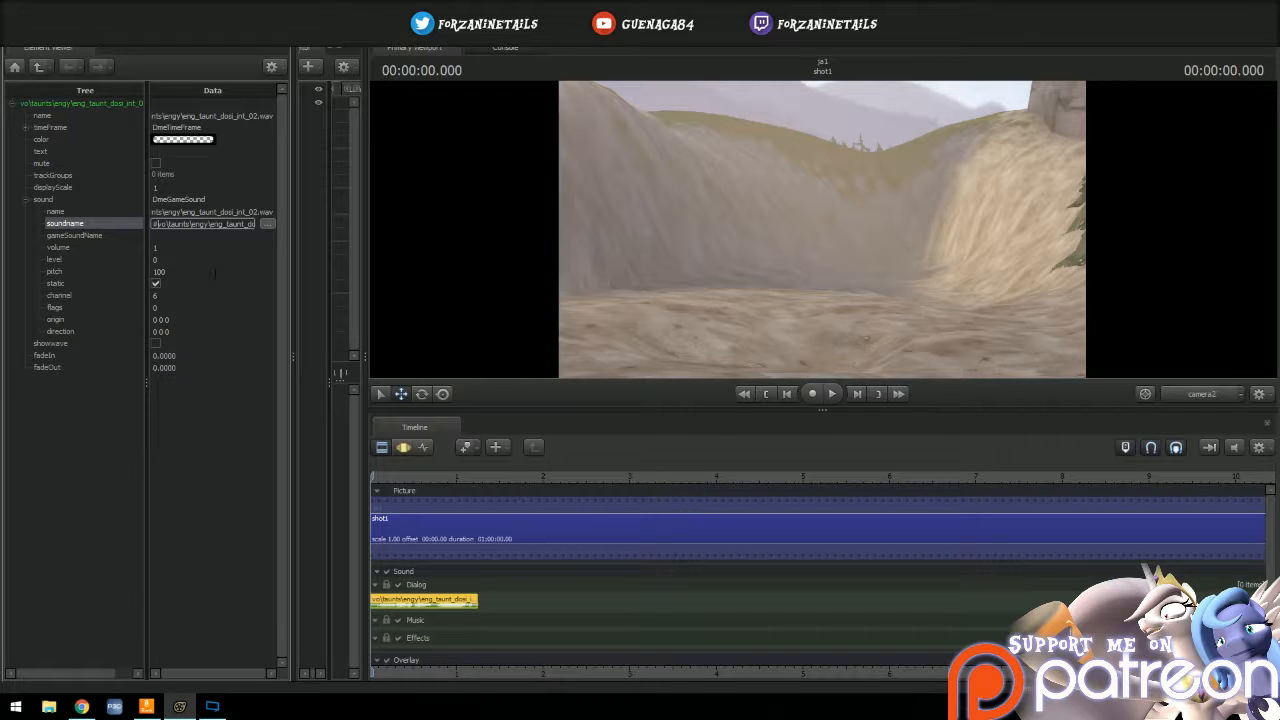
mouse_move(427, 275)
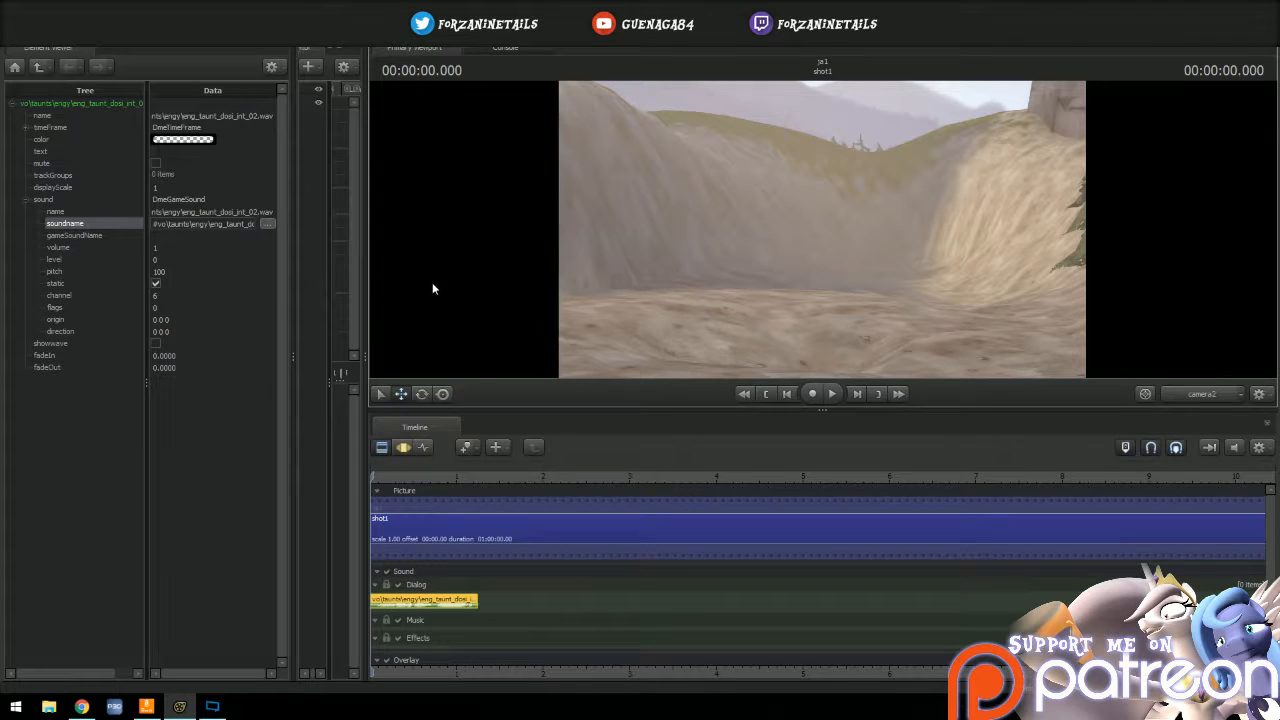
Play the shot with the #-prefixed soundname, then open the soundname's sound browser
left_click(812, 393)
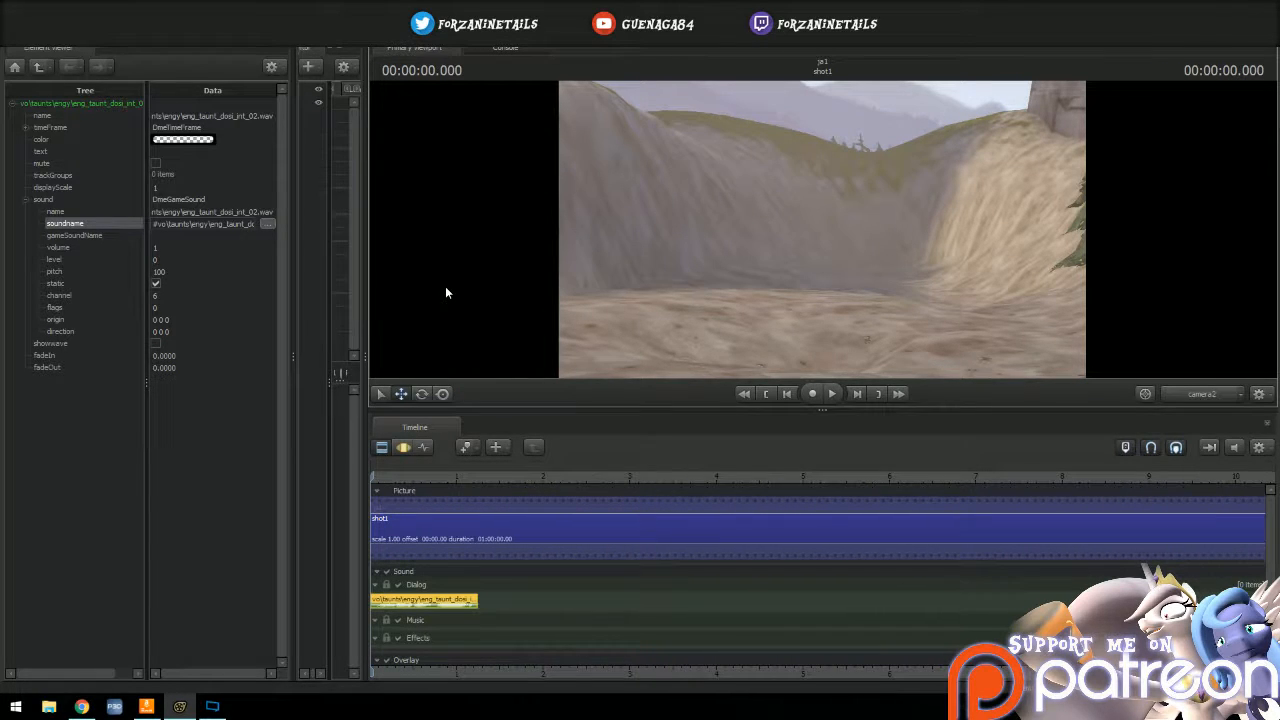
left_click(832, 393)
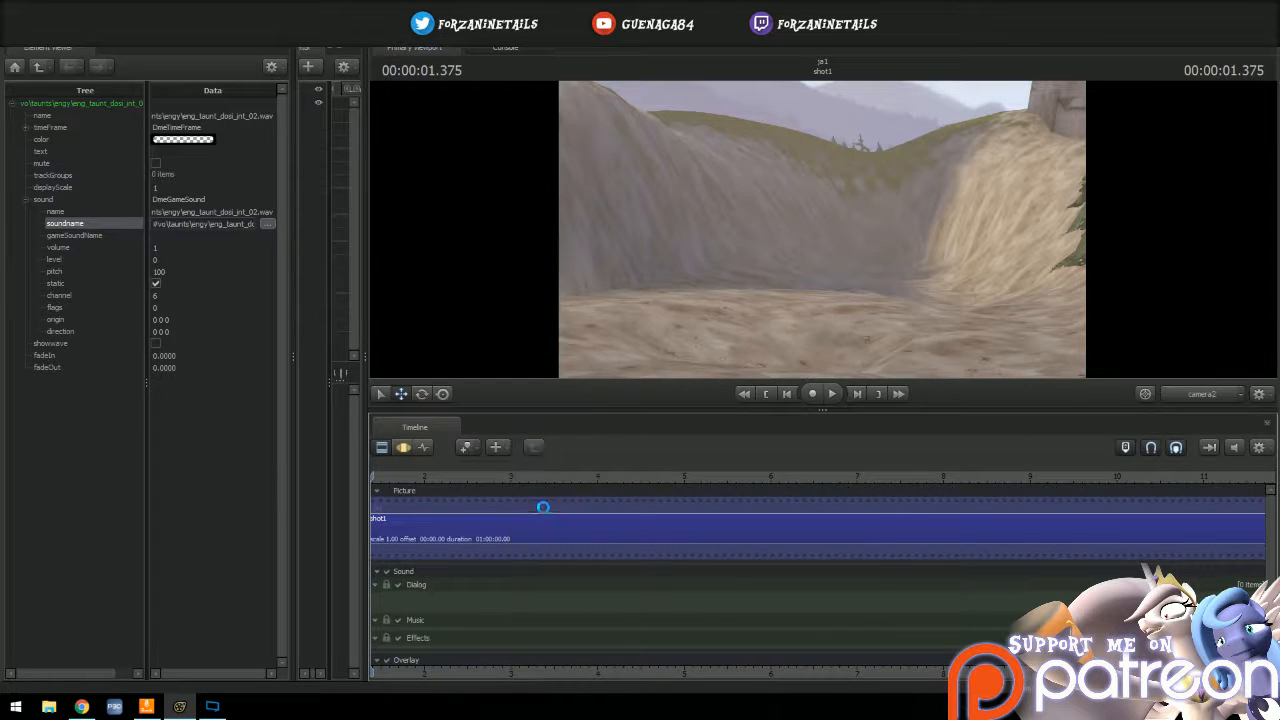
left_click(267, 223)
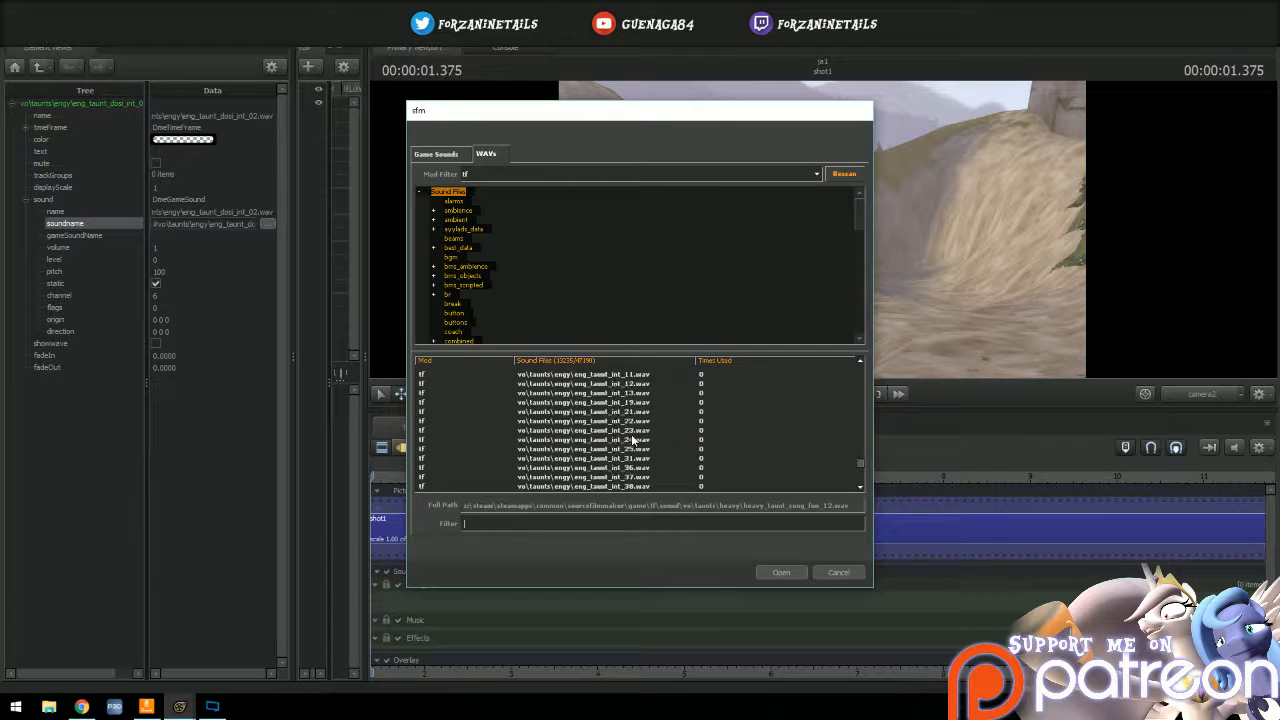
Cancel the WAV browser without changing the sound and collapse the sound properties
left_click(585, 392)
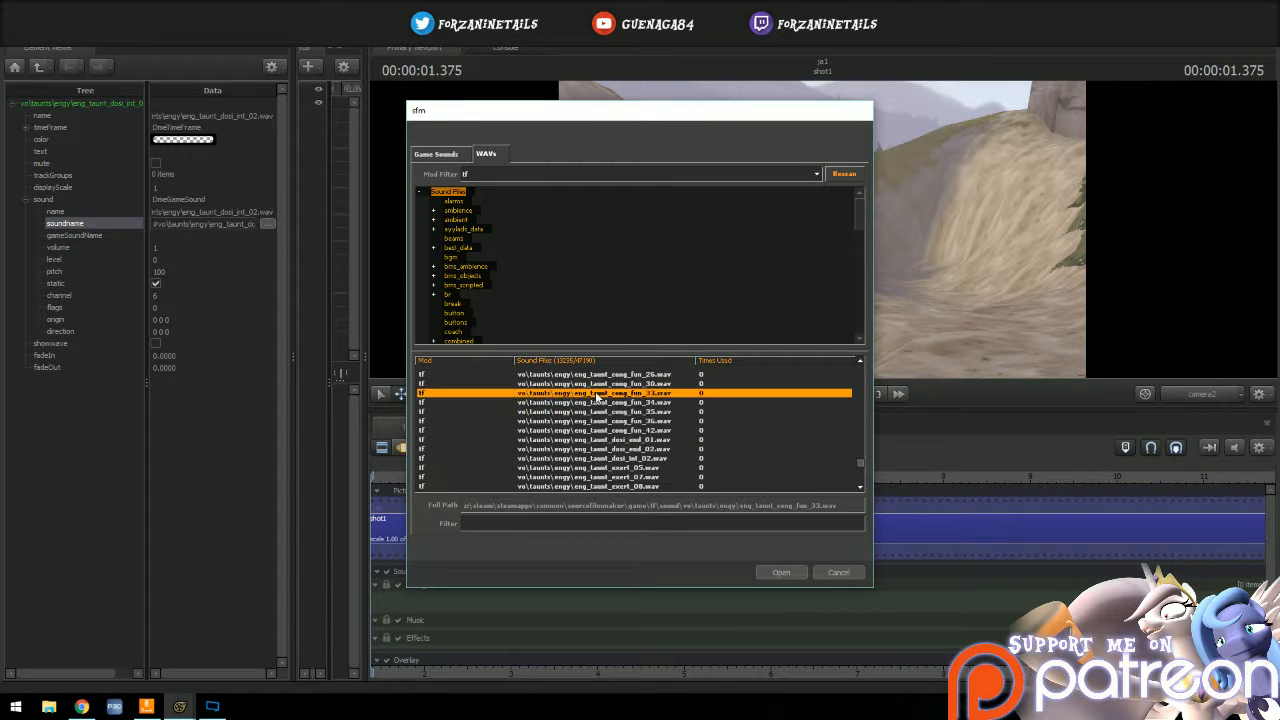
left_click(838, 572)
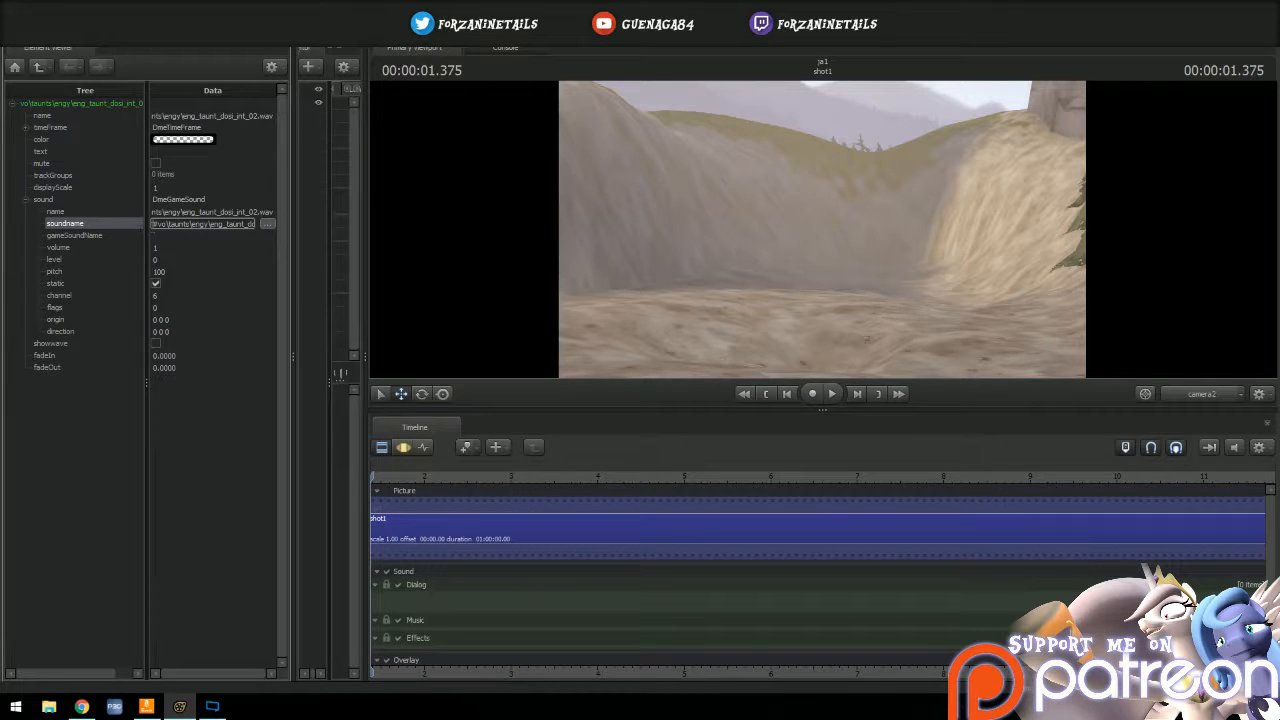
left_click(26, 199)
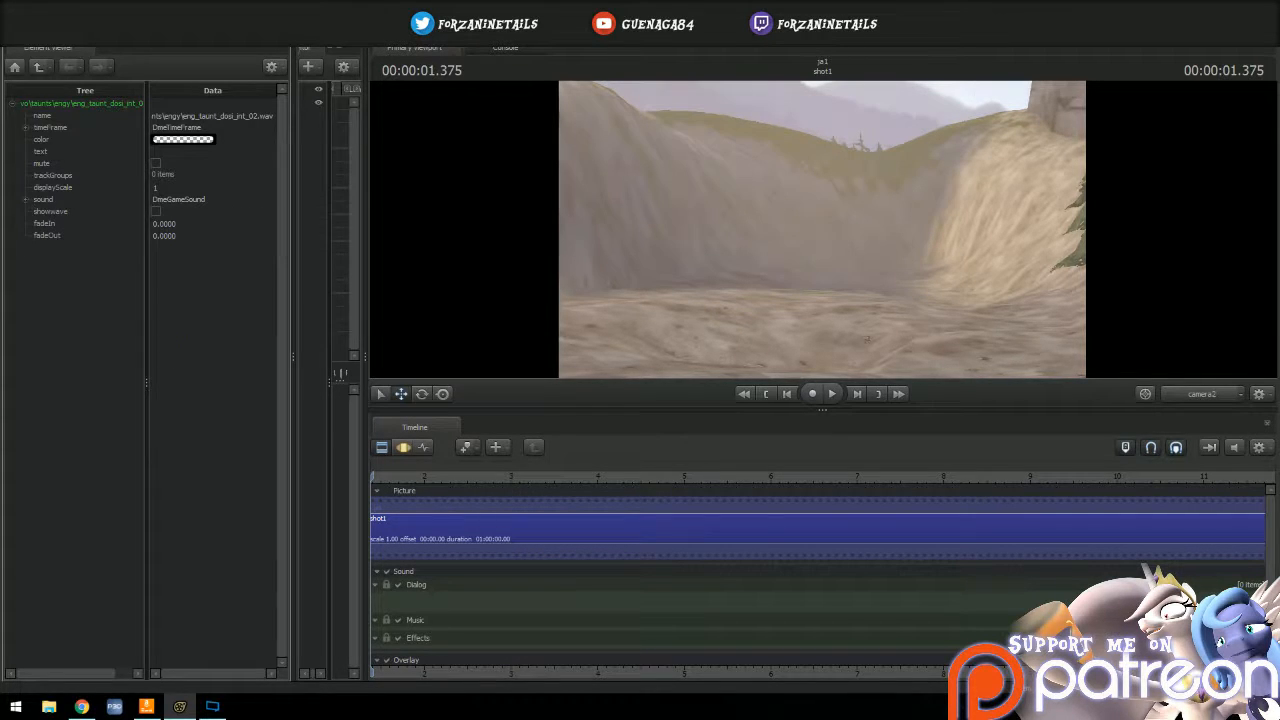